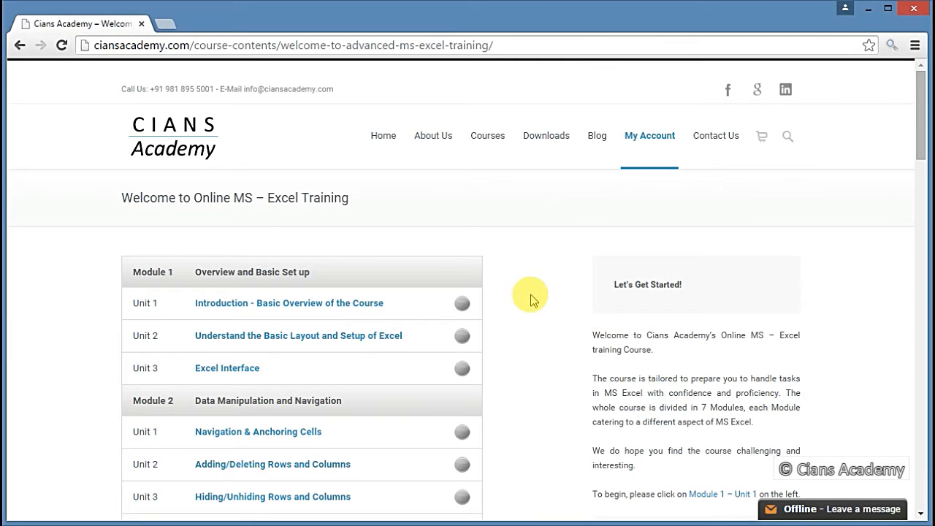
Scroll through the course module list on the course contents page.
{"action": "scroll", "scroll_direction": "down", "scroll_amount": 3}
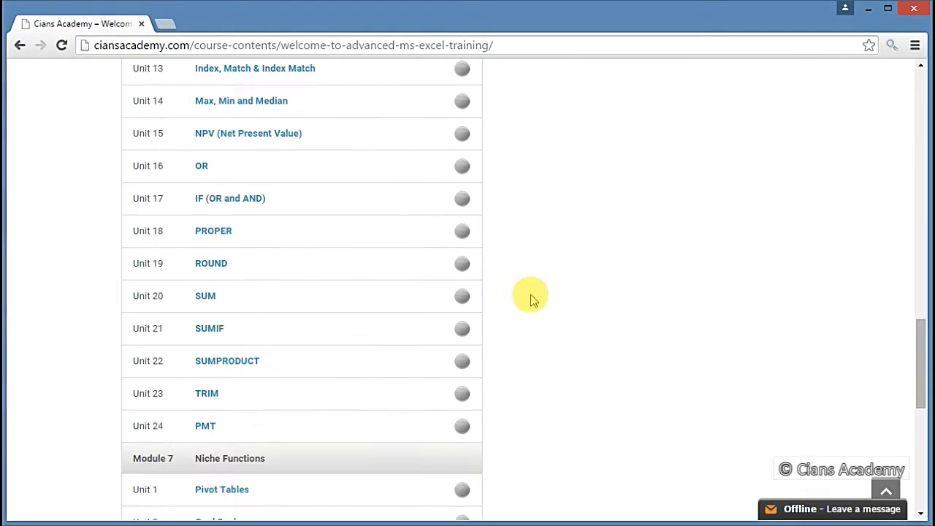
{"action": "scroll", "scroll_direction": "up", "scroll_amount": 3}
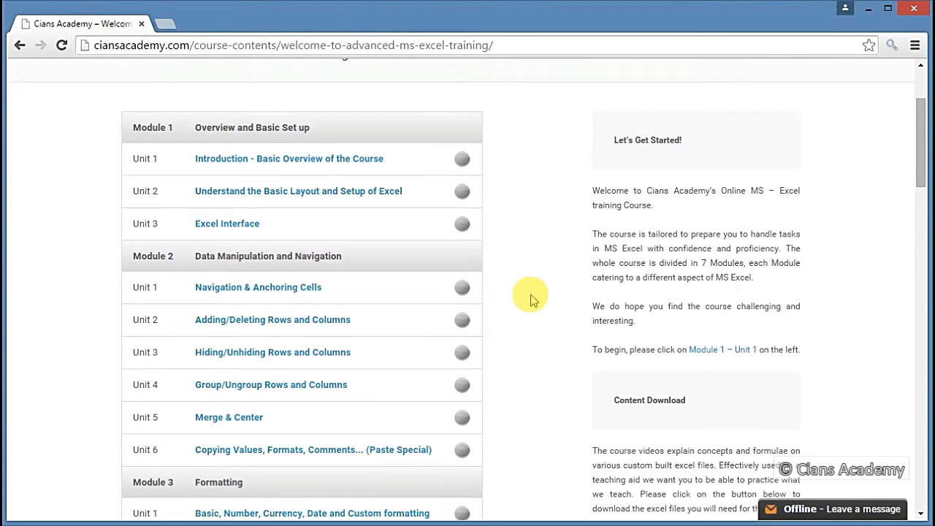
{"action": "mouse_move", "coordinate": [504, 201]}
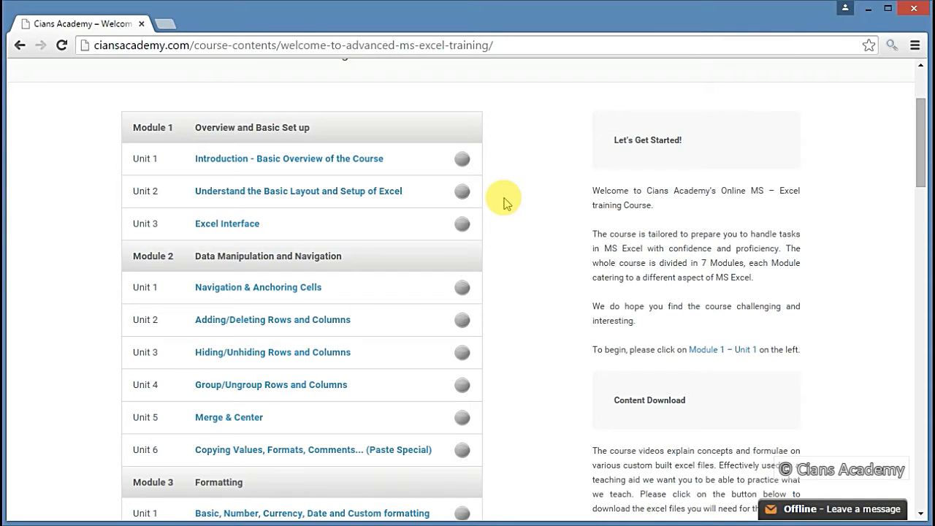
{"action": "scroll", "scroll_direction": "down", "scroll_amount": 3}
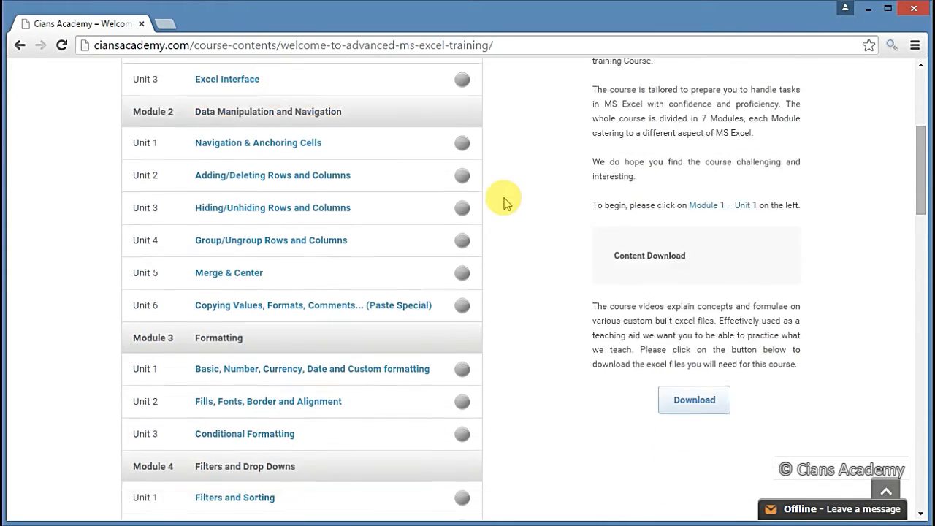
{"action": "scroll", "scroll_direction": "down", "scroll_amount": 3}
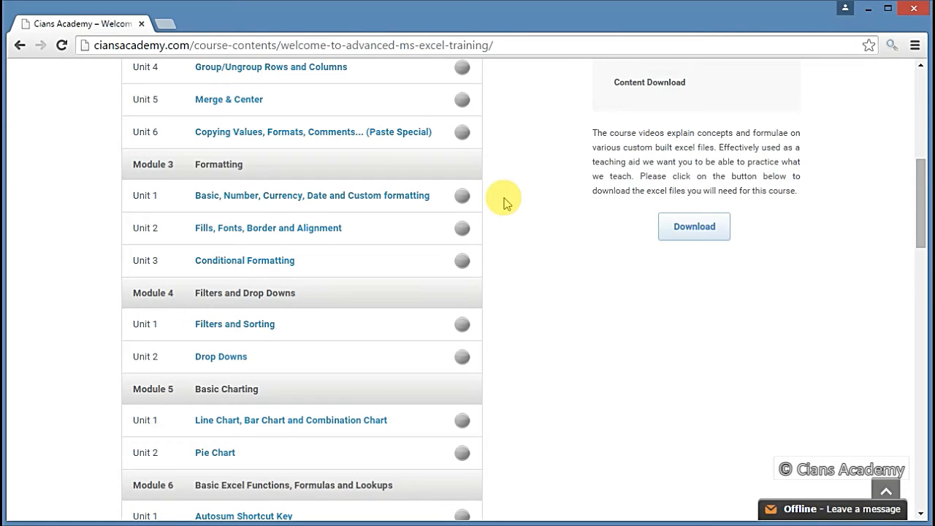
{"action": "scroll", "scroll_direction": "down", "scroll_amount": 3}
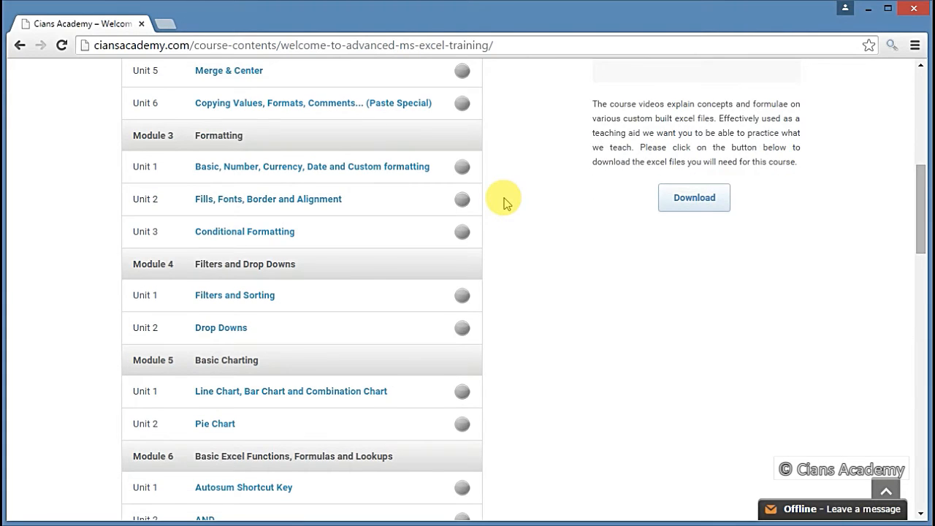
{"action": "scroll", "scroll_direction": "down", "scroll_amount": 3}
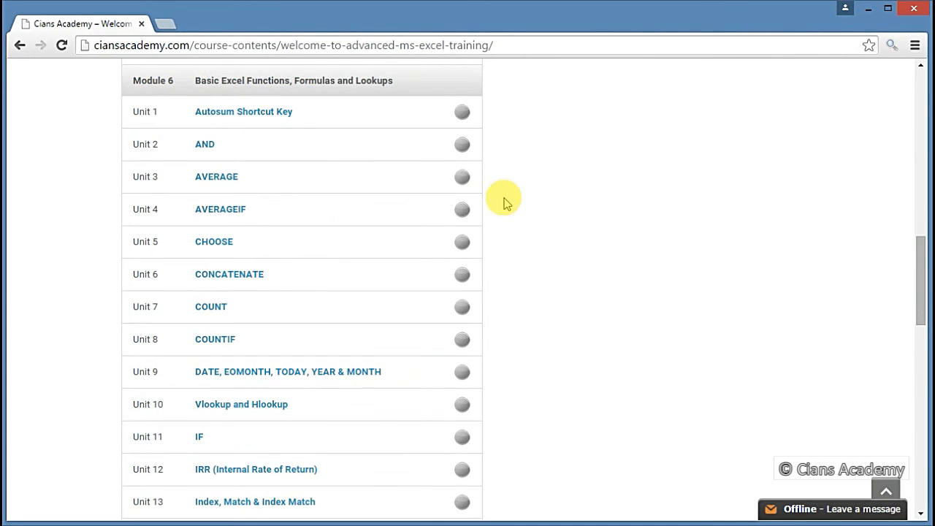
{"action": "mouse_move", "coordinate": [388, 270]}
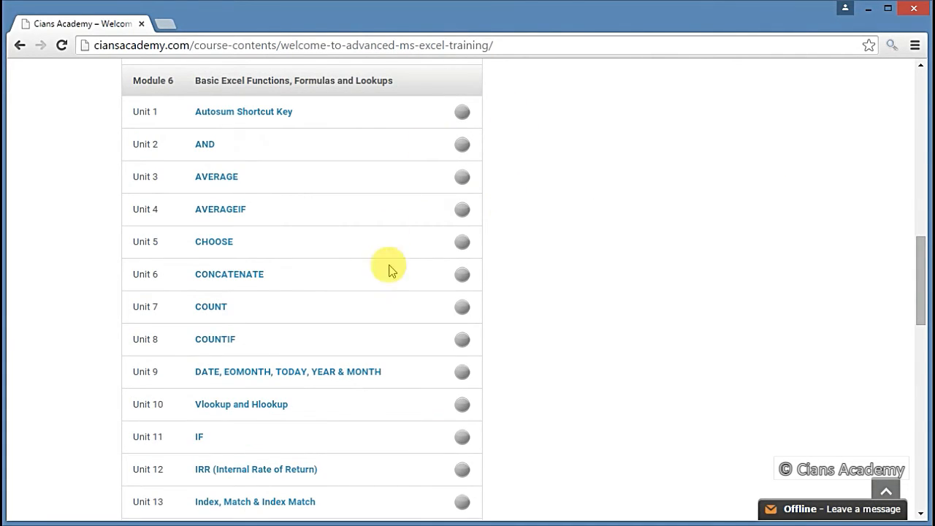
{"action": "mouse_move", "coordinate": [506, 441]}
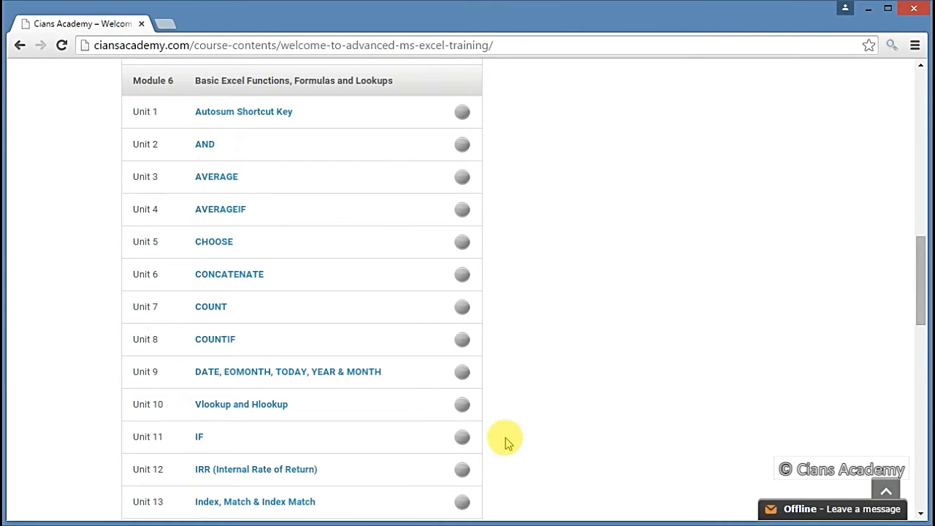
{"action": "scroll", "scroll_direction": "down", "scroll_amount": 3}
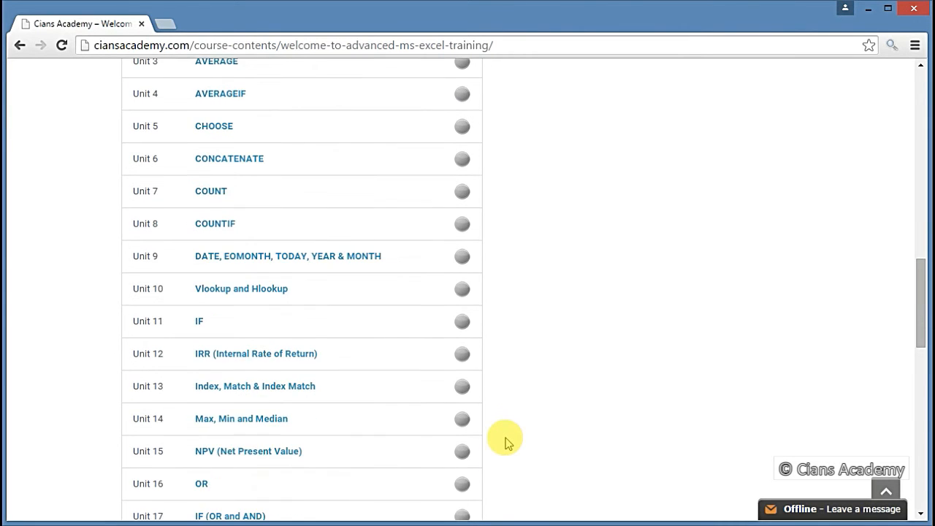
{"action": "scroll", "scroll_direction": "down", "scroll_amount": 3}
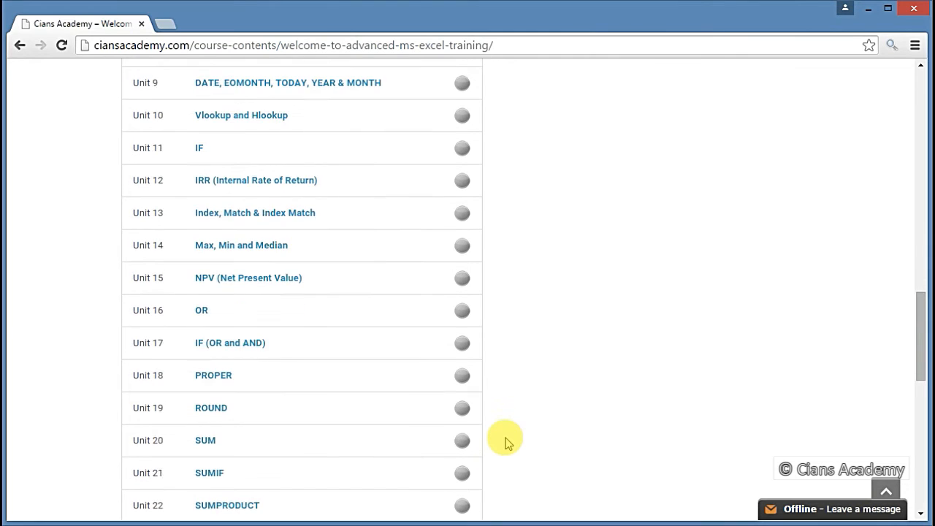
{"action": "scroll", "scroll_direction": "down", "scroll_amount": 3}
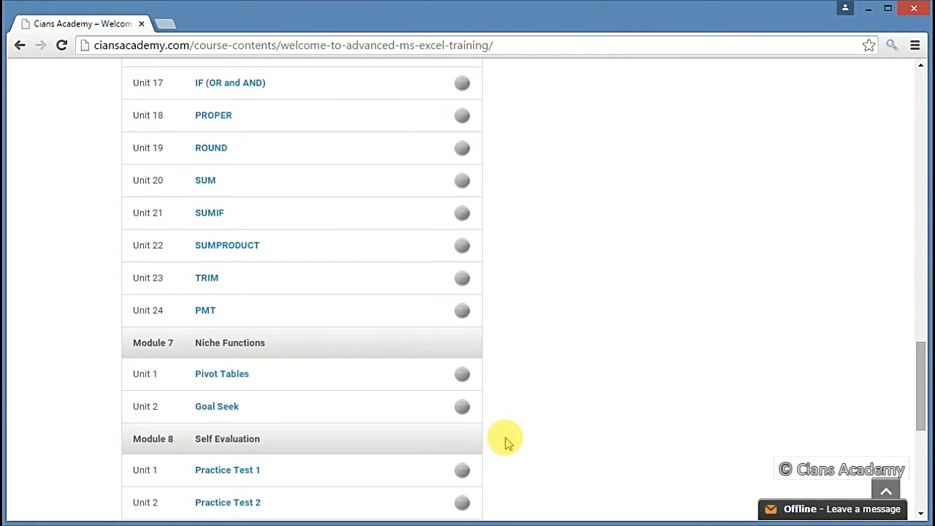
{"action": "scroll", "scroll_direction": "down", "scroll_amount": 3}
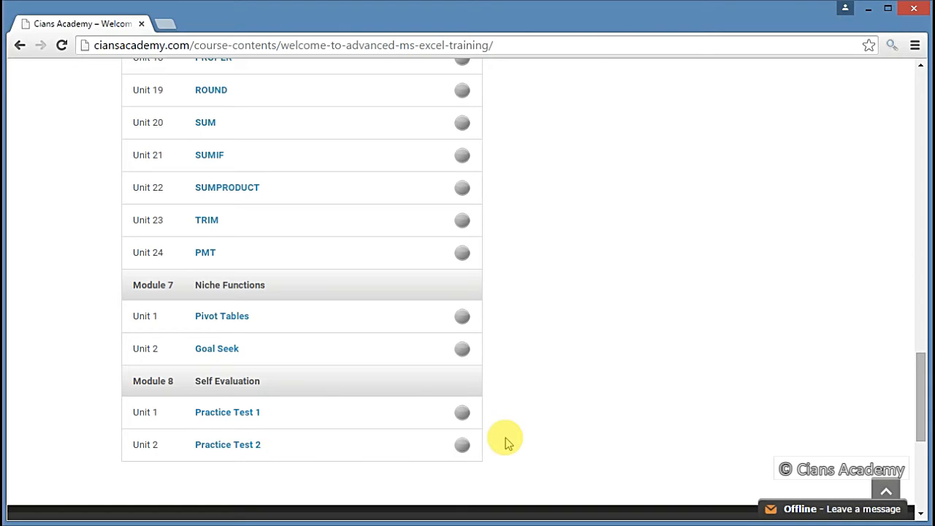
{"action": "mouse_move", "coordinate": [574, 418]}
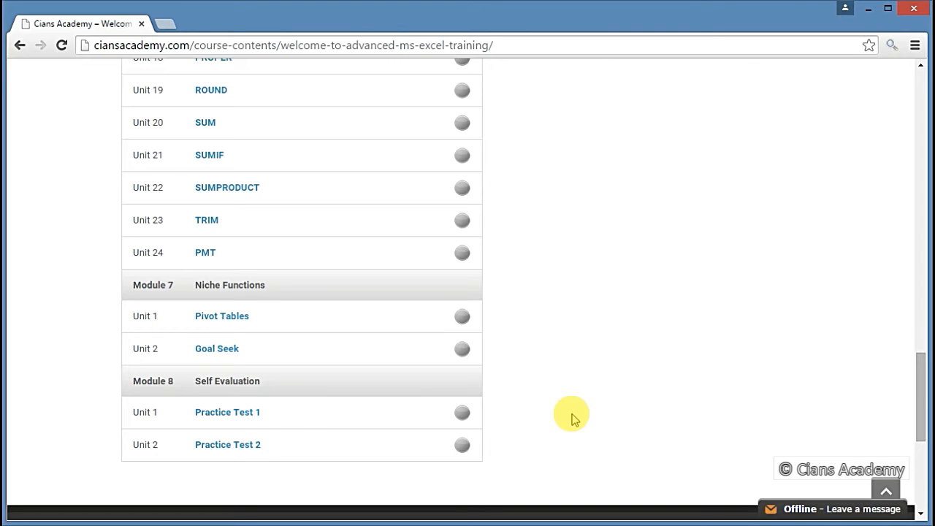
Download the Course Contents Excel files zip and open the downloaded archive.
{"action": "scroll", "scroll_direction": "down", "scroll_amount": 3}
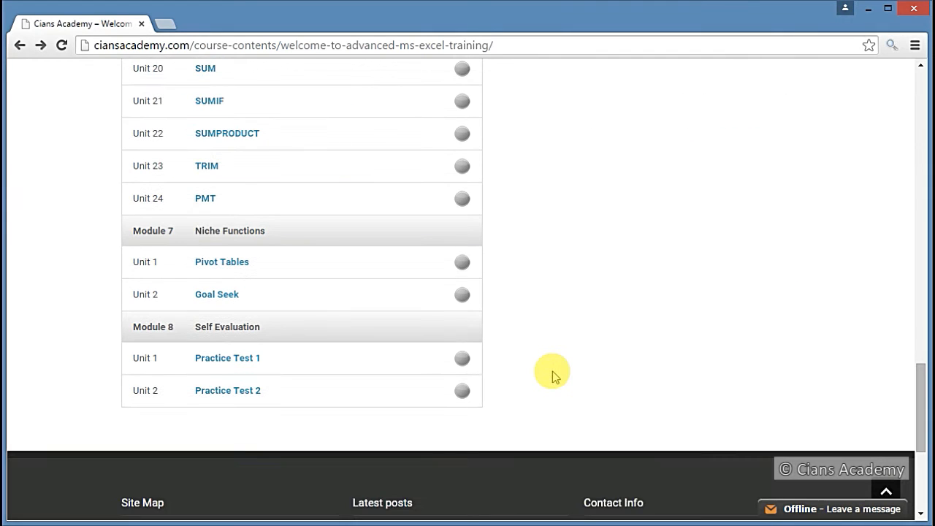
{"action": "mouse_move", "coordinate": [572, 374]}
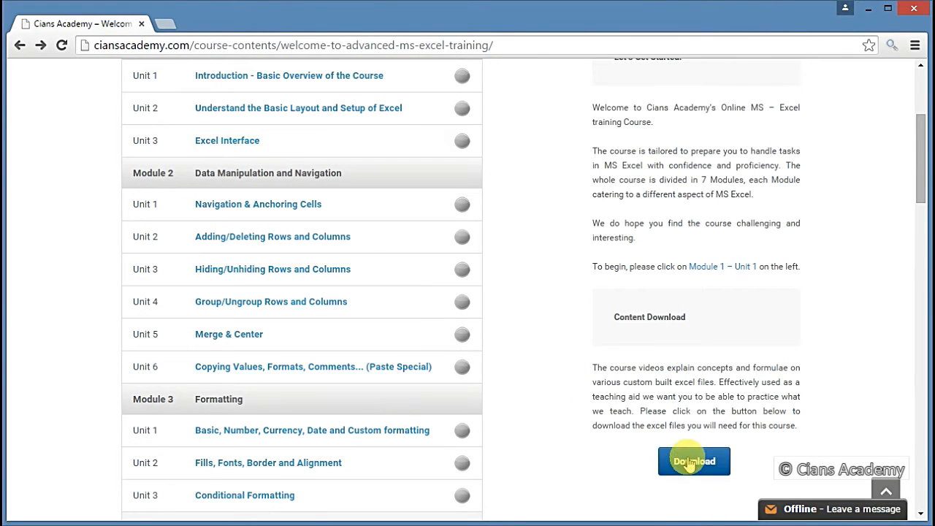
{"action": "left_click", "coordinate": [693, 461]}
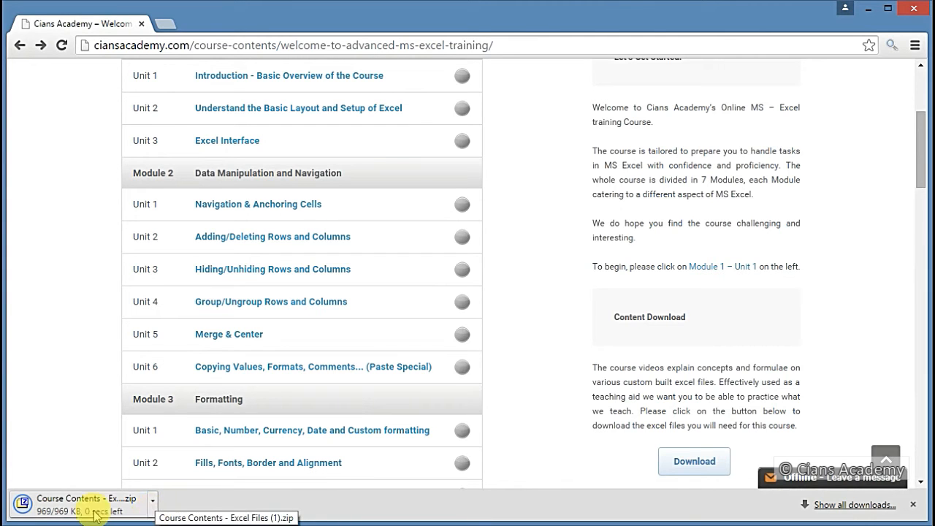
{"action": "left_click", "coordinate": [73, 500]}
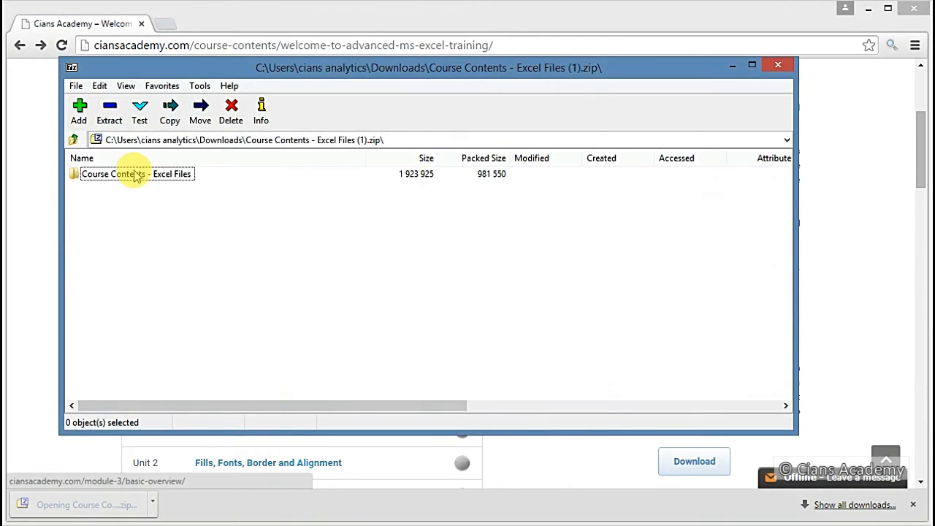
Open the Course Contents - Excel Files folder inside the archive.
{"action": "double_click", "coordinate": [137, 173]}
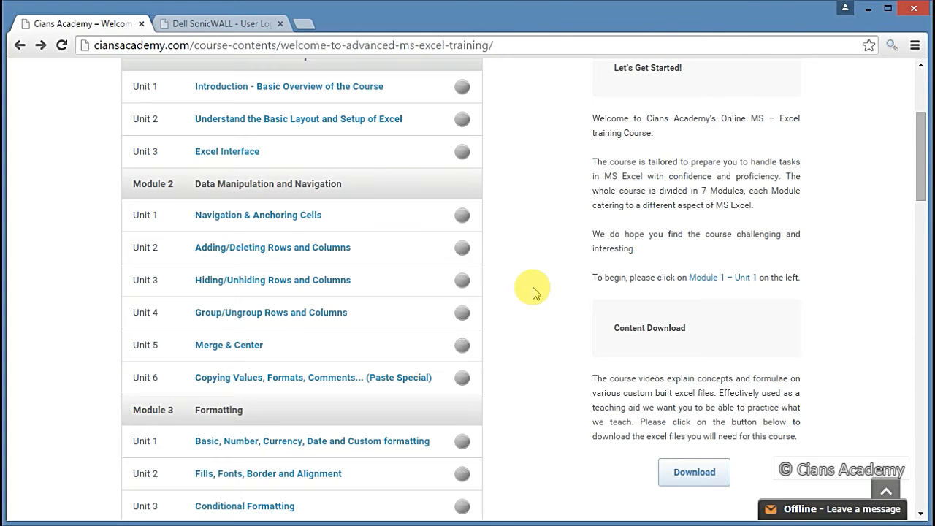
Open Module 4's Unit 1 Filters and Sorting lesson and pause its video.
{"action": "scroll", "scroll_direction": "down", "scroll_amount": 3}
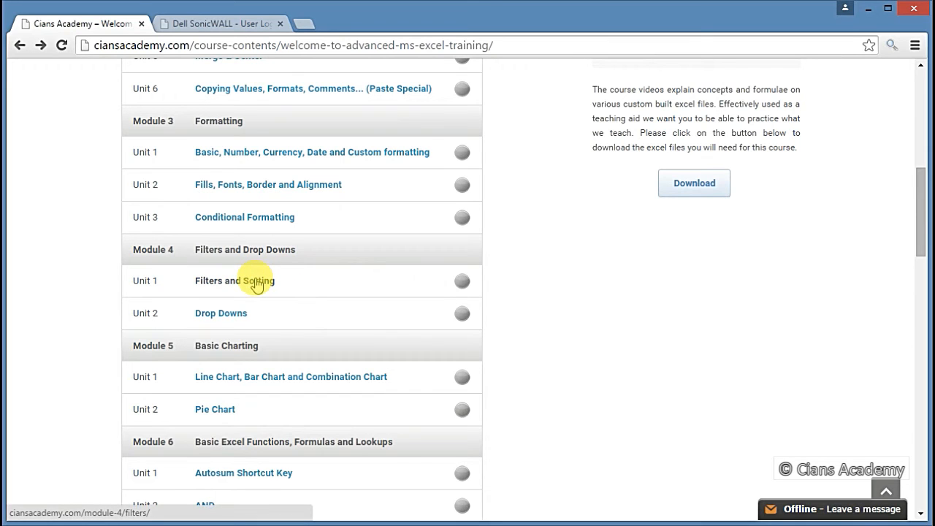
{"action": "left_click", "coordinate": [235, 280]}
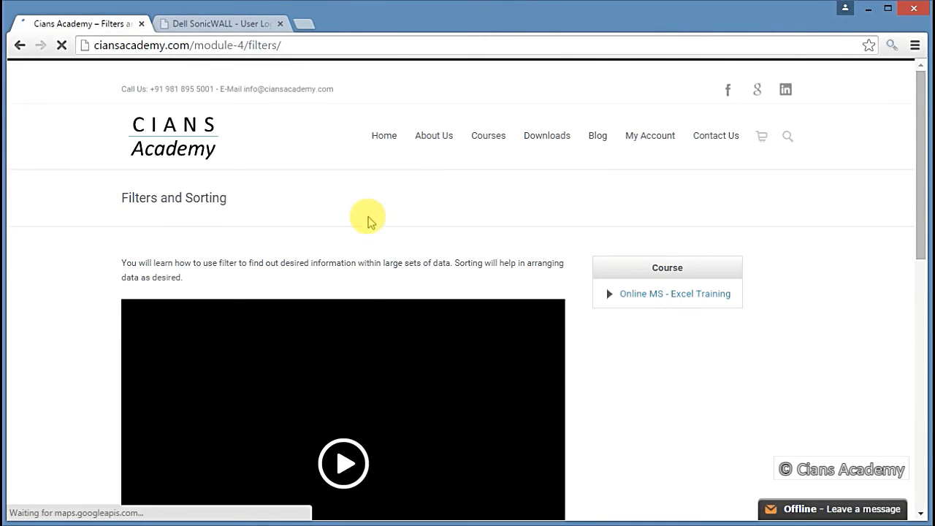
{"action": "scroll", "scroll_direction": "down", "scroll_amount": 3}
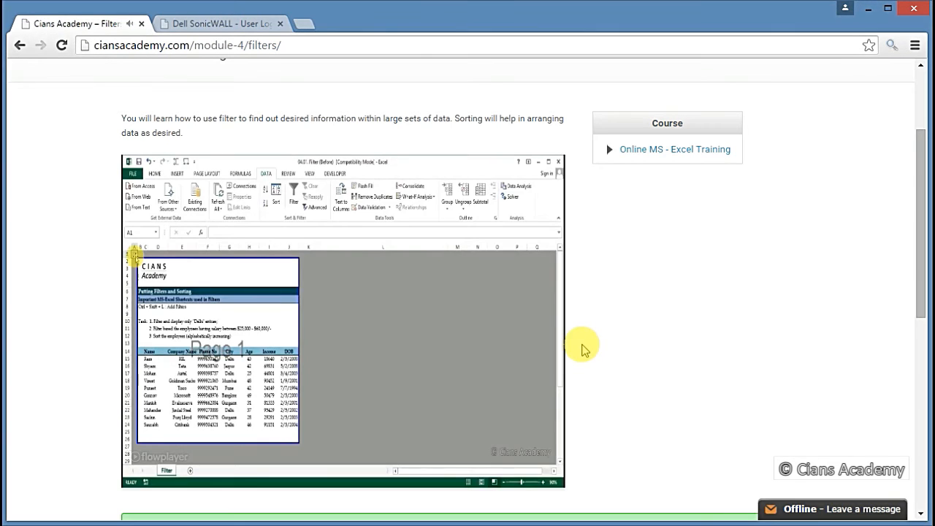
{"action": "mouse_move", "coordinate": [570, 337]}
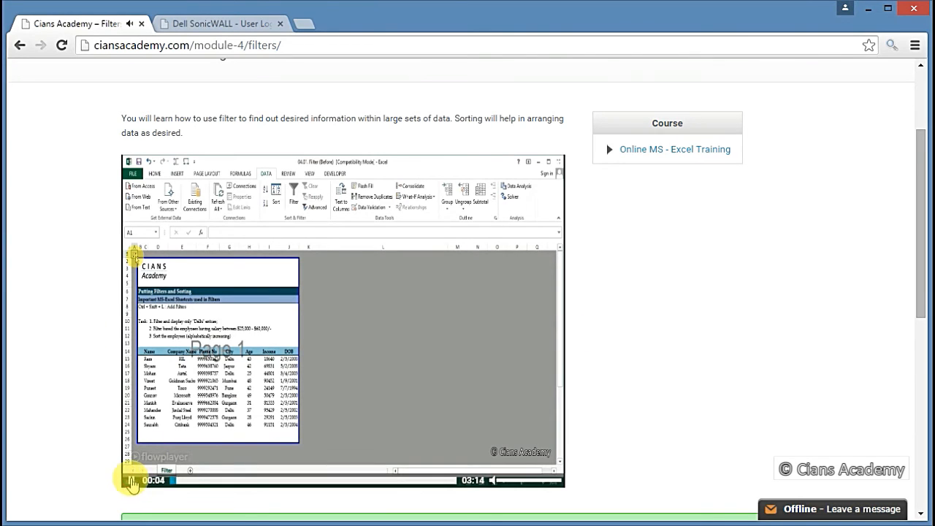
{"action": "left_click", "coordinate": [133, 480]}
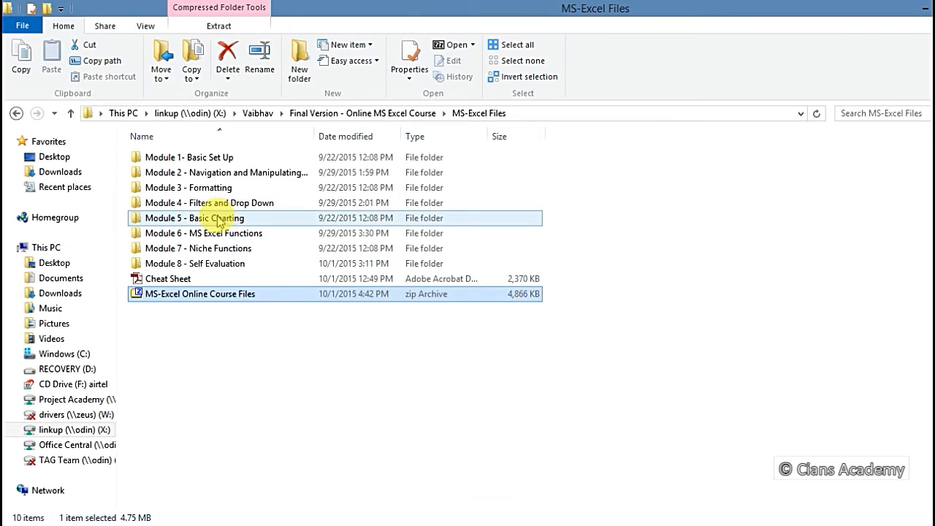
Open the Filter & Sorting practice workbook from the Module 4 - Filters and Drop Down folder.
{"action": "double_click", "coordinate": [212, 202]}
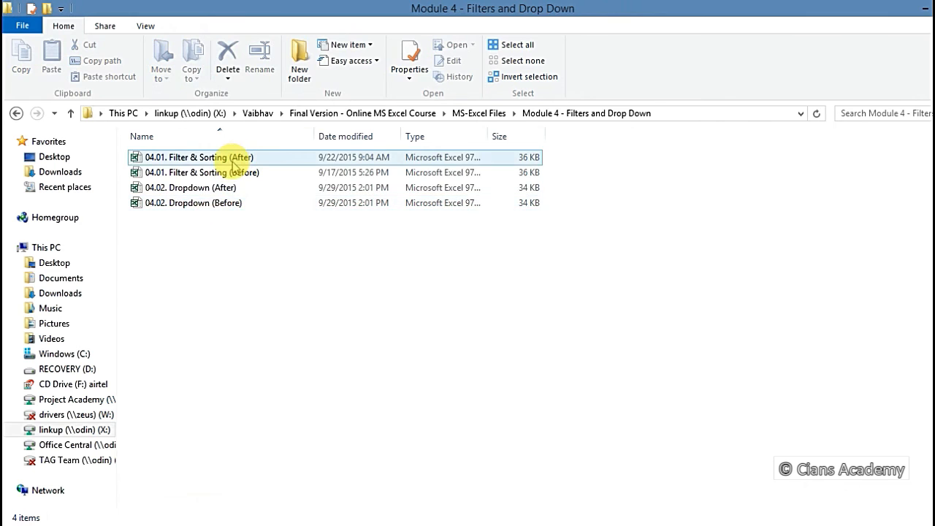
{"action": "double_click", "coordinate": [199, 157]}
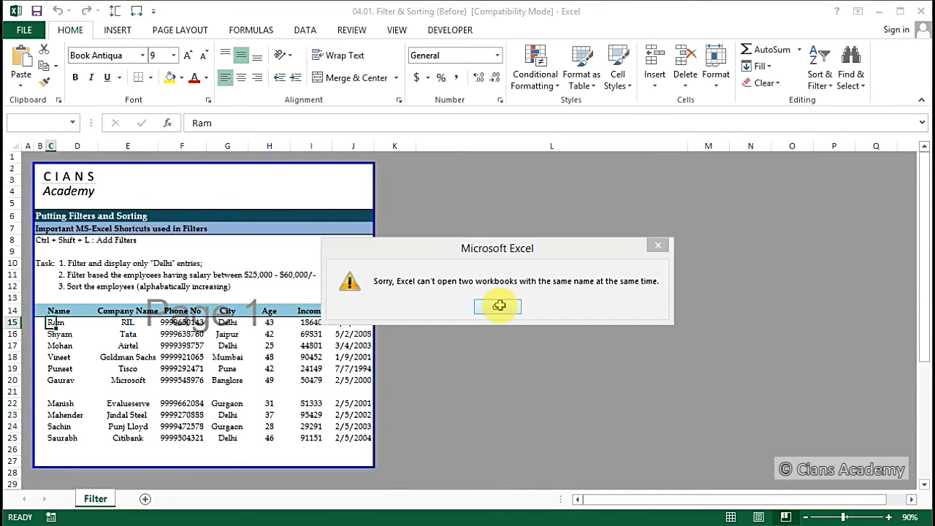
{"action": "left_click", "coordinate": [497, 305]}
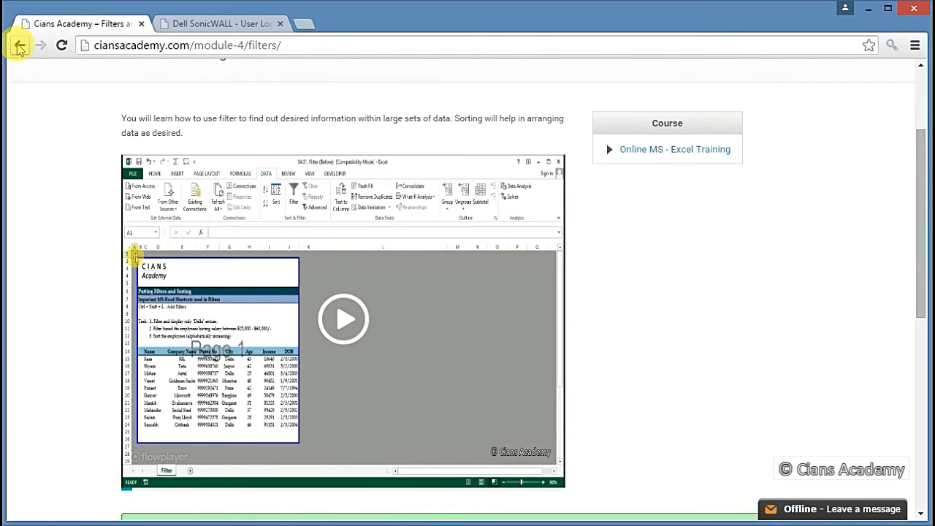
Go back to the course contents and open Practice Test 1 under Module 8.
{"action": "left_click", "coordinate": [18, 45]}
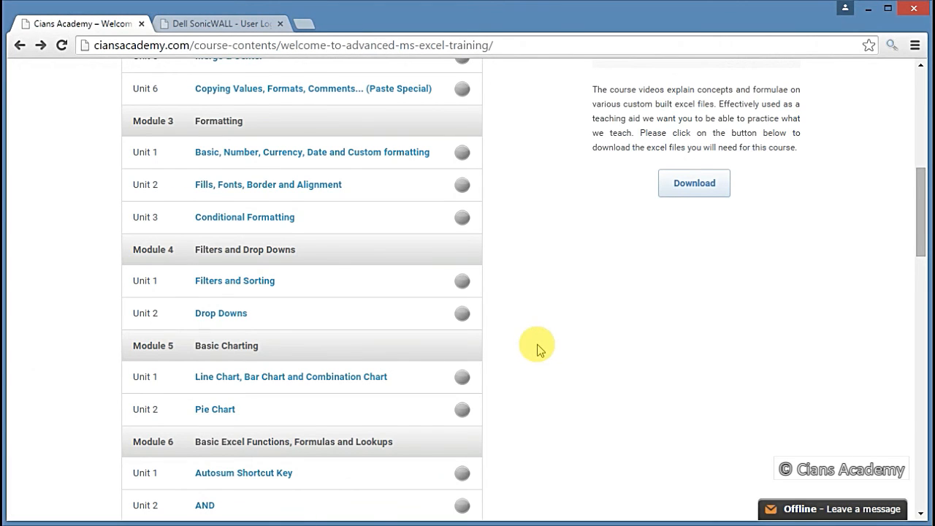
{"action": "mouse_move", "coordinate": [527, 347]}
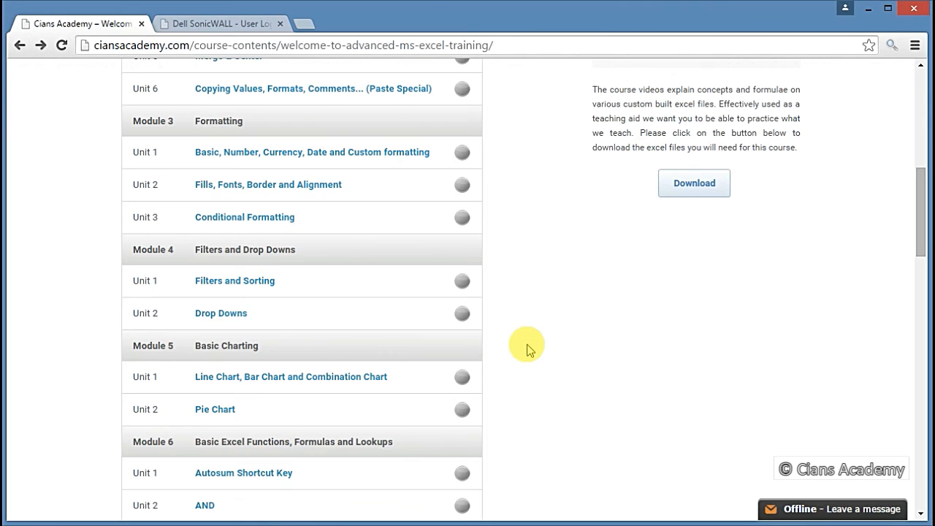
{"action": "scroll", "scroll_direction": "down", "scroll_amount": 3}
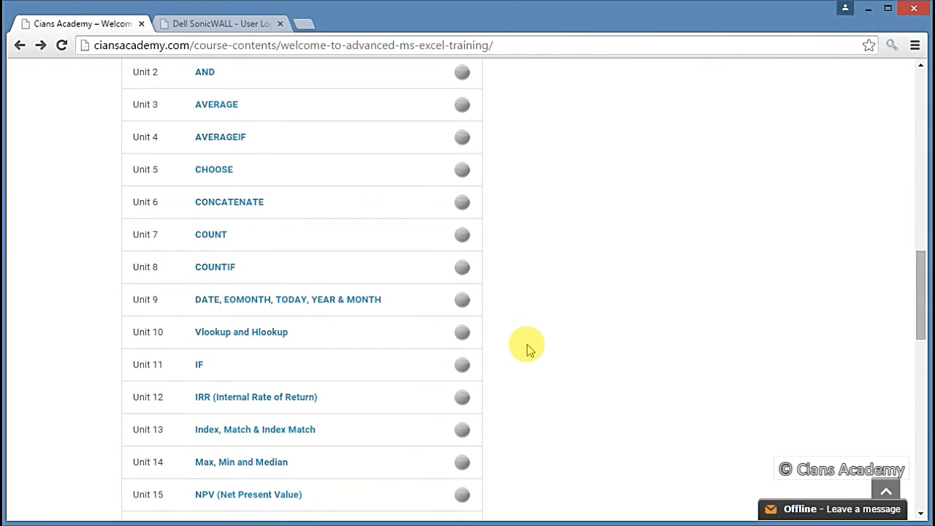
{"action": "scroll", "scroll_direction": "down", "scroll_amount": 3}
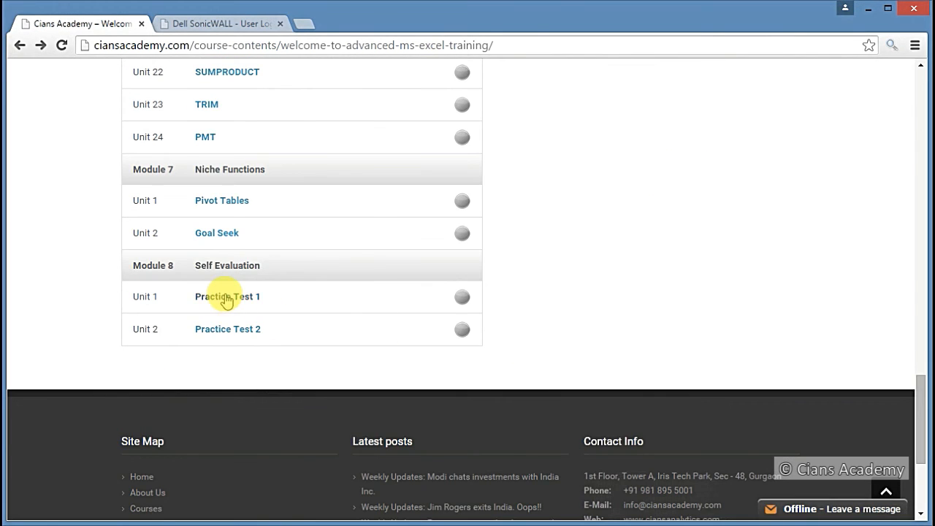
{"action": "left_click", "coordinate": [227, 295]}
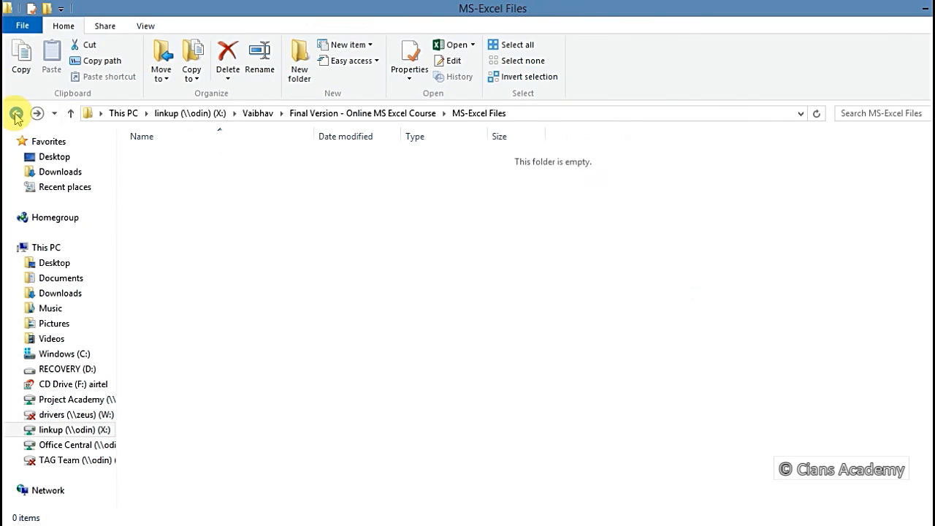
Go back out of the empty MS-Excel Files folder in File Explorer.
{"action": "left_click", "coordinate": [16, 113]}
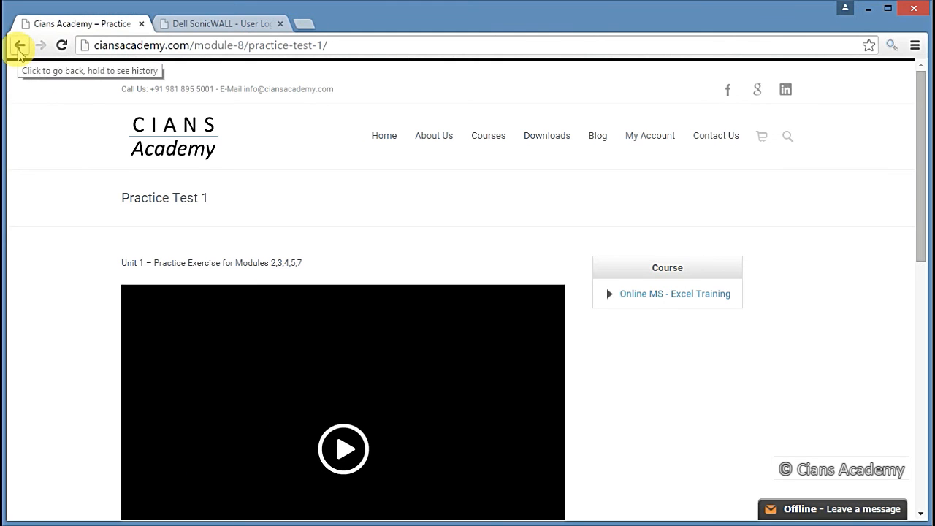
Navigate back from Practice Test 1 to the course contents page.
{"action": "left_click", "coordinate": [19, 45]}
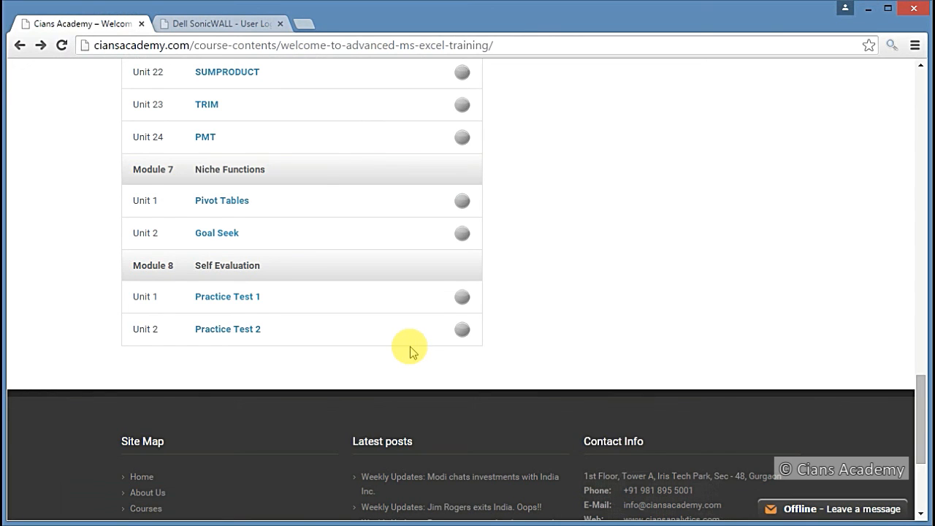
{"action": "mouse_move", "coordinate": [601, 326]}
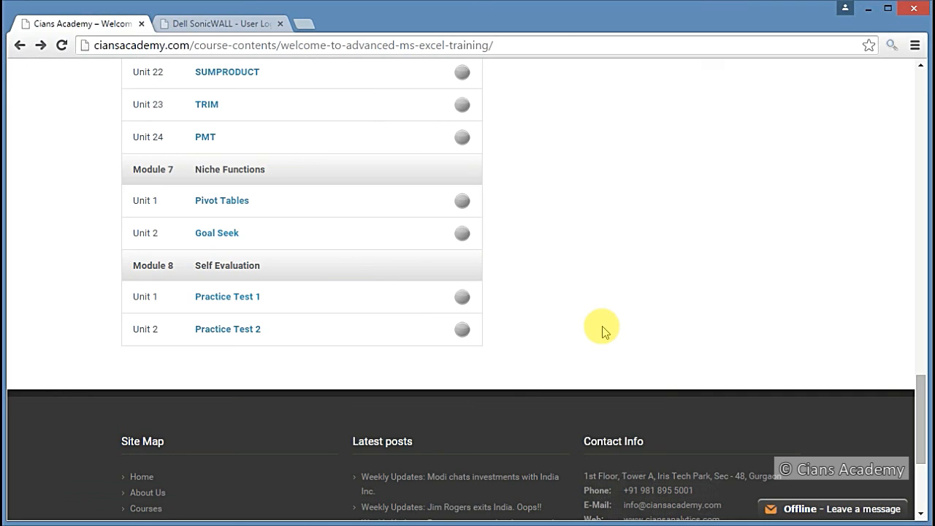